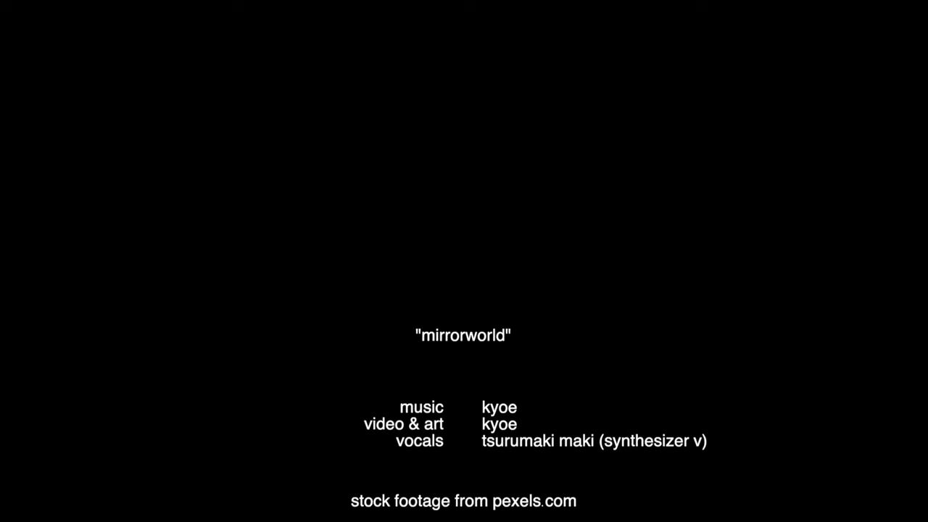
{"action": "scroll", "scroll_direction": "up", "scroll_amount": 3}
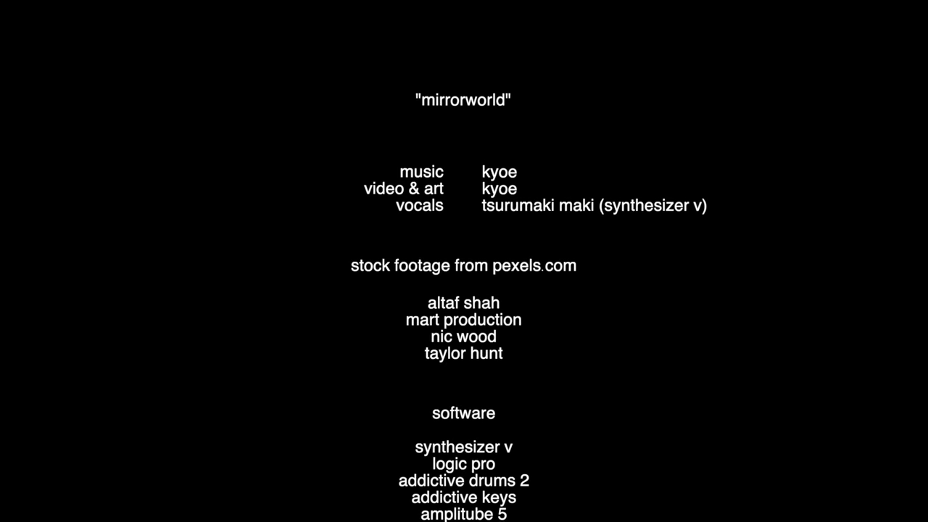
{"action": "scroll", "scroll_direction": "down", "scroll_amount": 3}
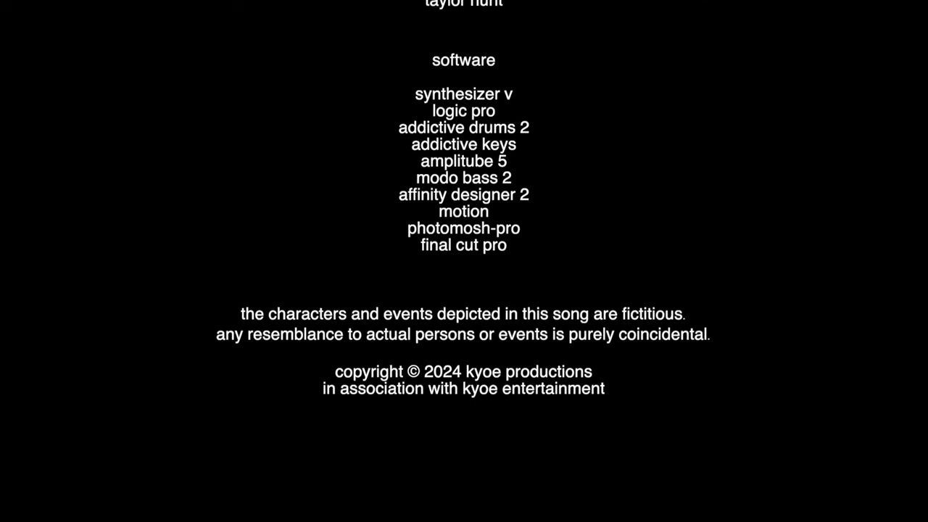
{"action": "scroll", "scroll_direction": "up", "scroll_amount": 3}
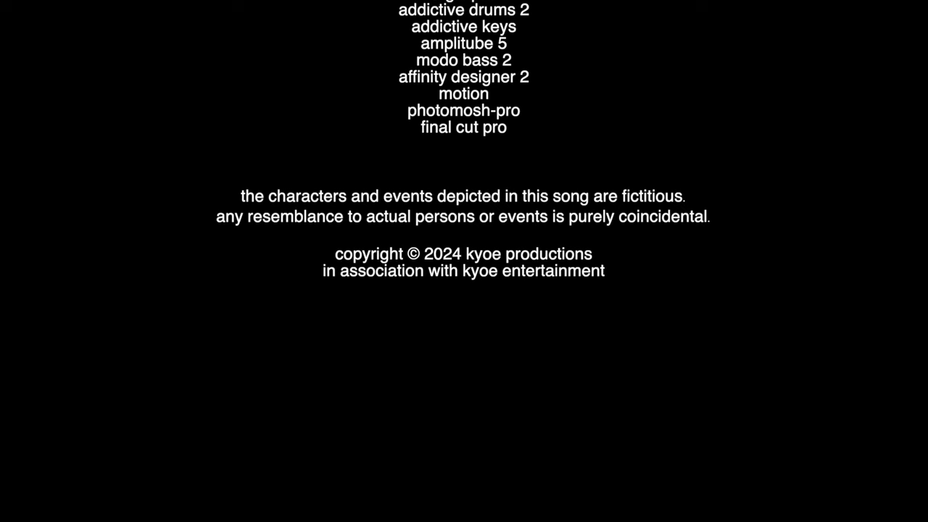